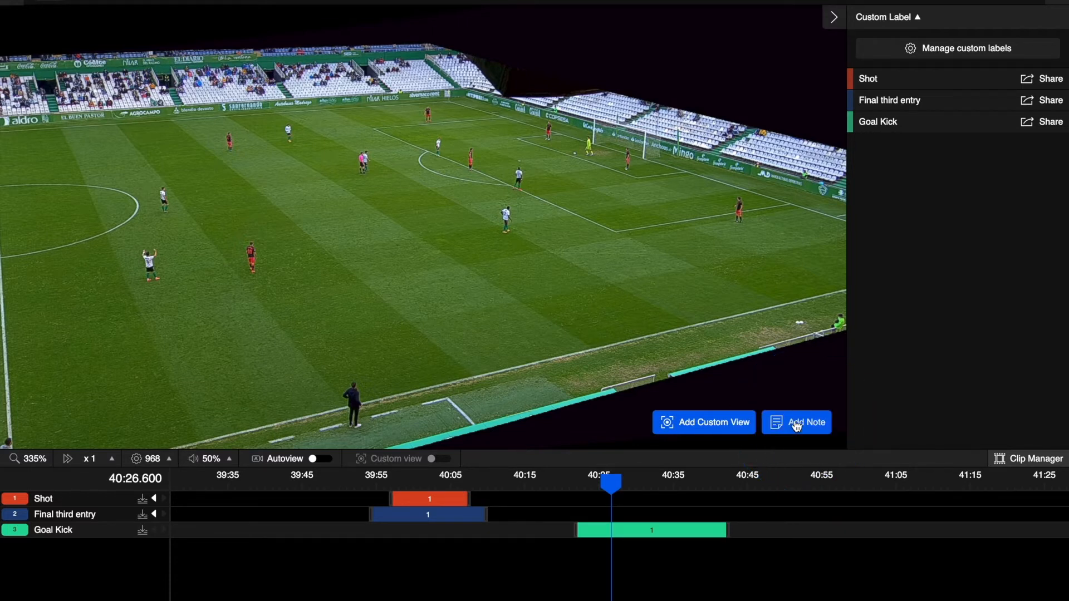
Step: Start a new note attached to the Goal Kick clip
click(795, 422)
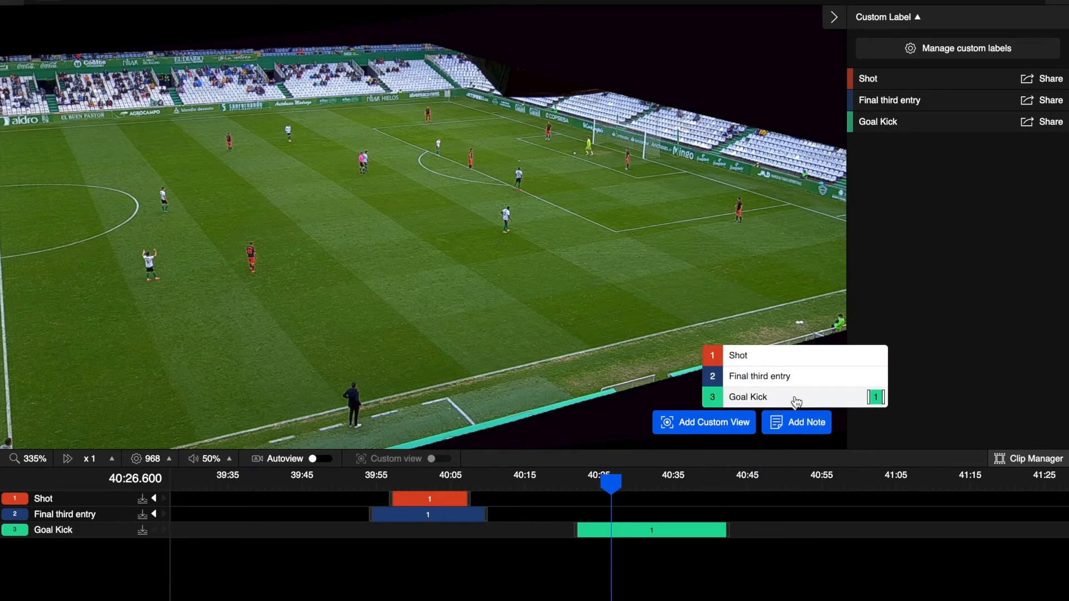
click(796, 421)
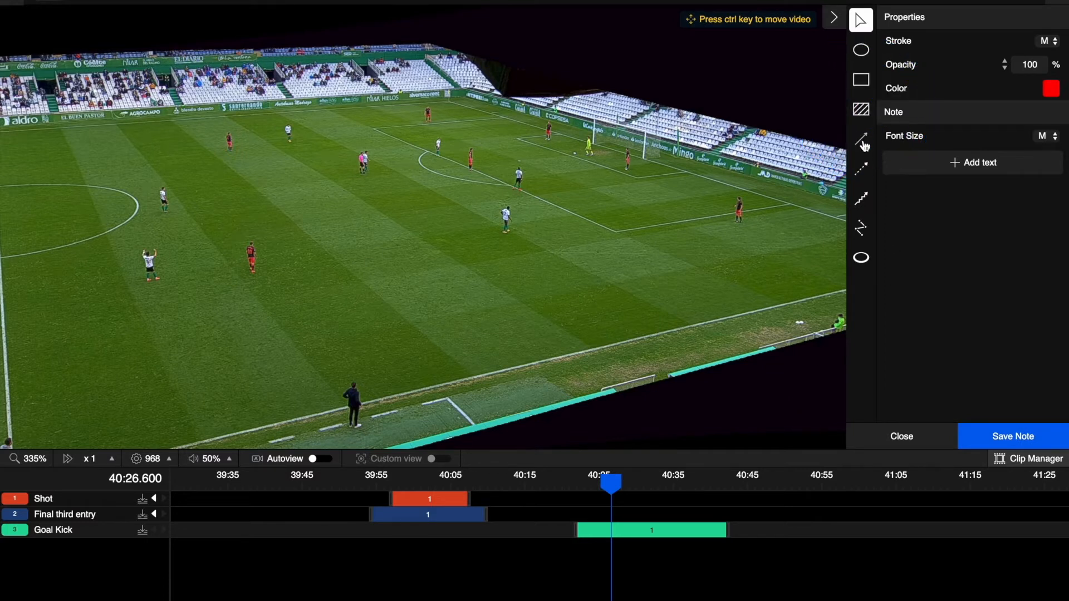
Step: Pick the player highlight ring tool for the note
click(860, 170)
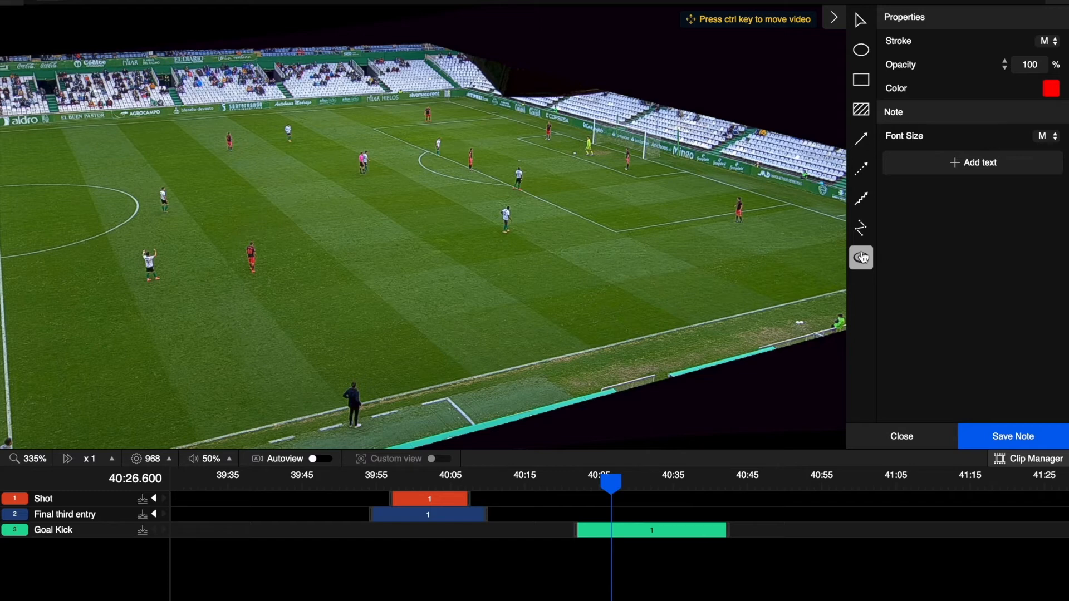
mouse_move(768, 233)
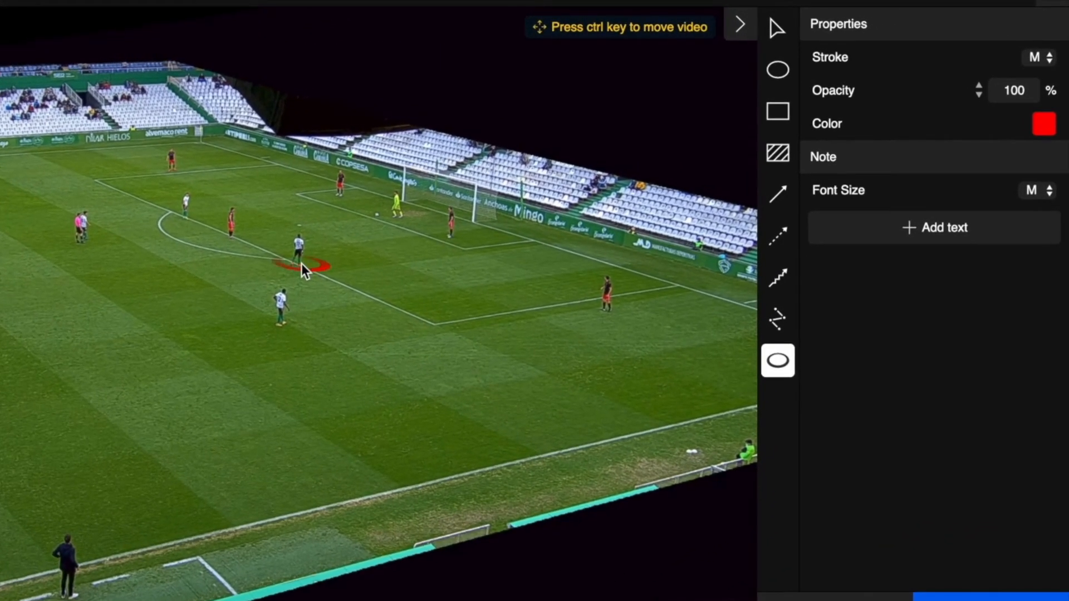
Step: Ring the player on the centre circle edge in red, then choose the hatched area tool
drag(300, 266, 190, 218)
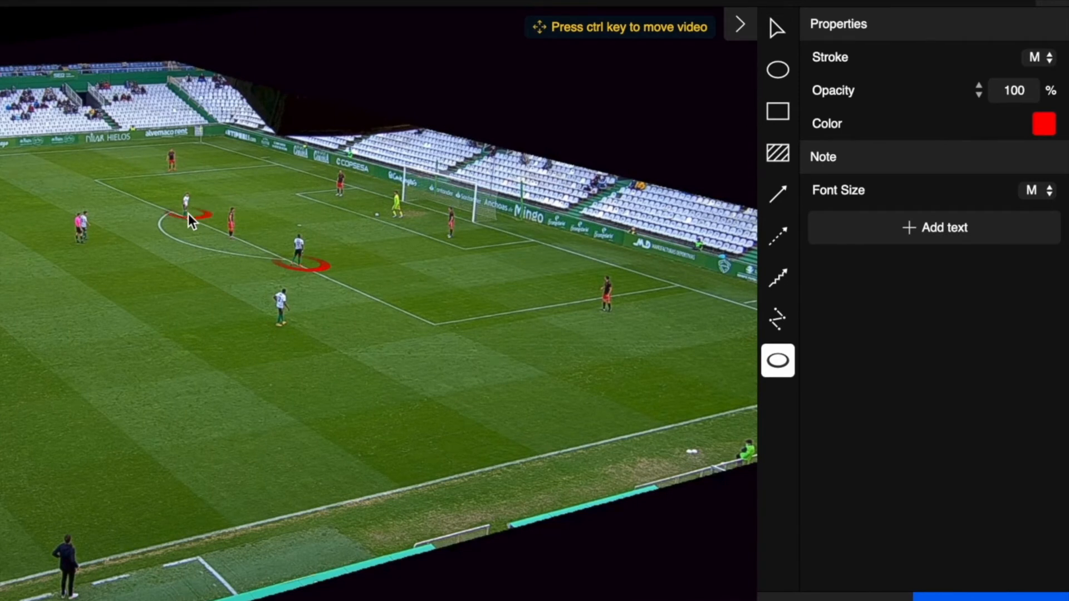
mouse_move(777, 152)
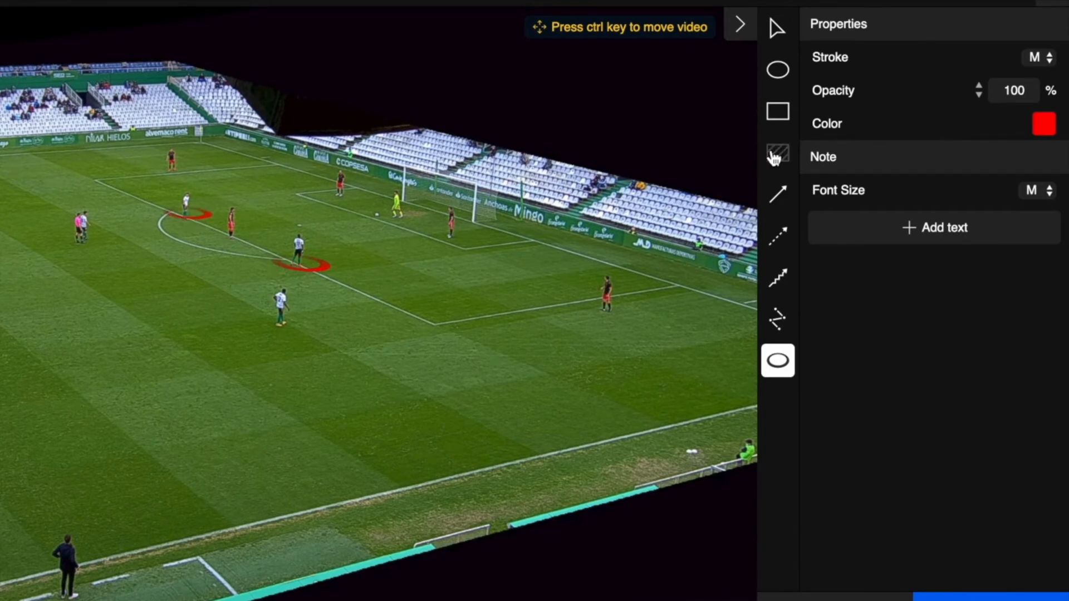
click(1042, 124)
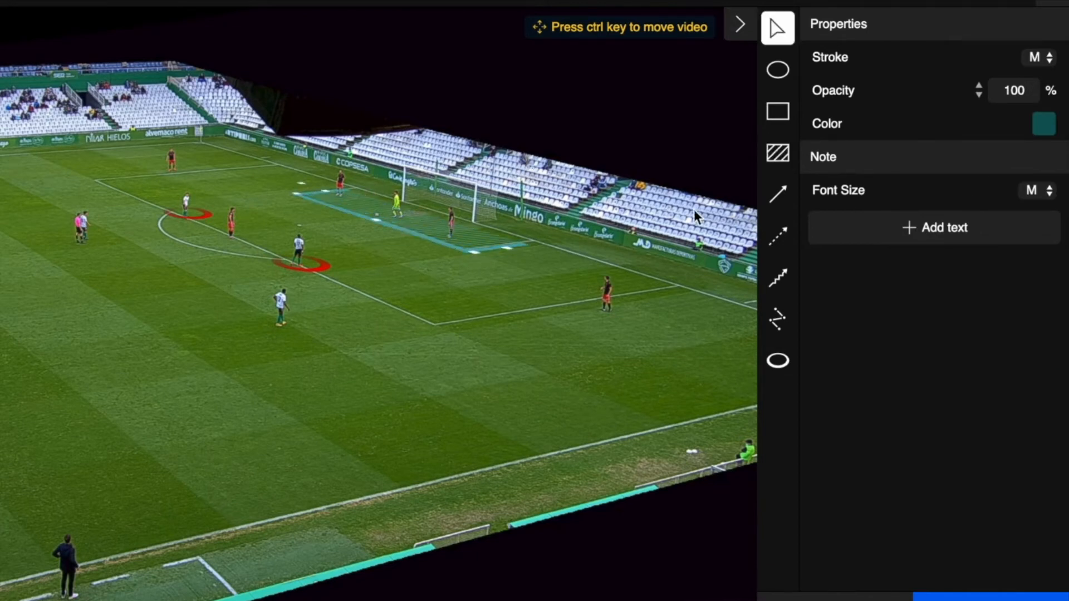
Step: Draw a yellow solid arrow near the penalty box
click(1042, 124)
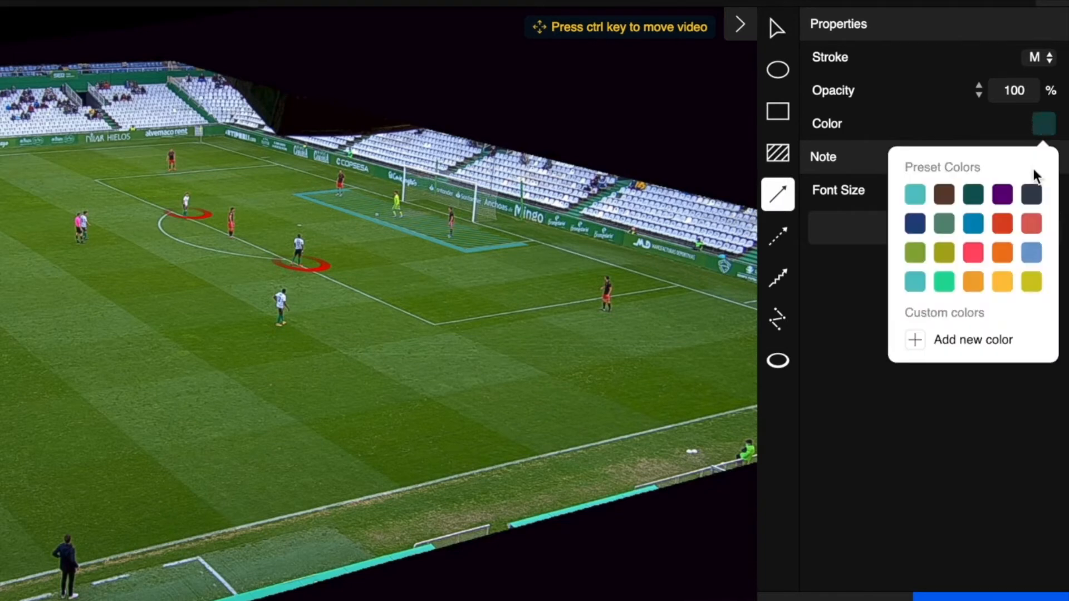
click(1001, 282)
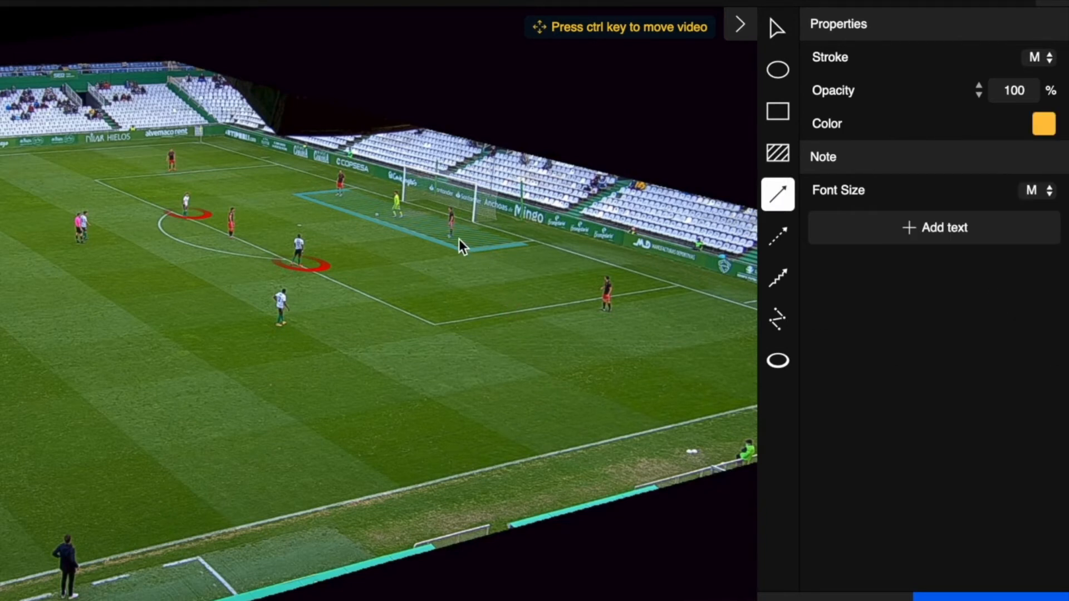
drag(453, 239, 504, 300)
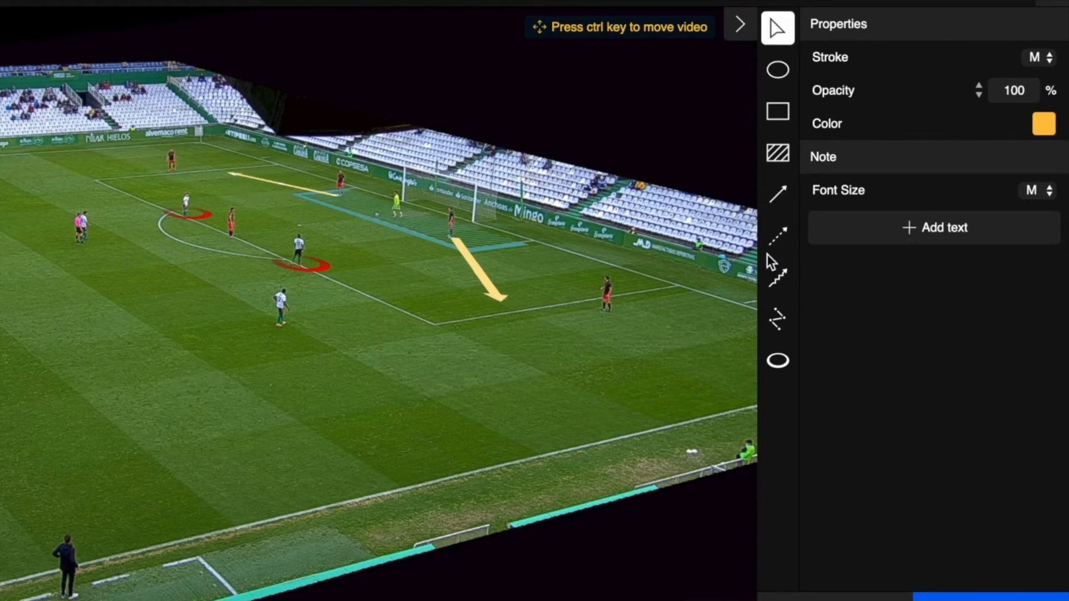
Step: Draw a blue dashed arrow from the right-side player toward the near touchline
click(777, 235)
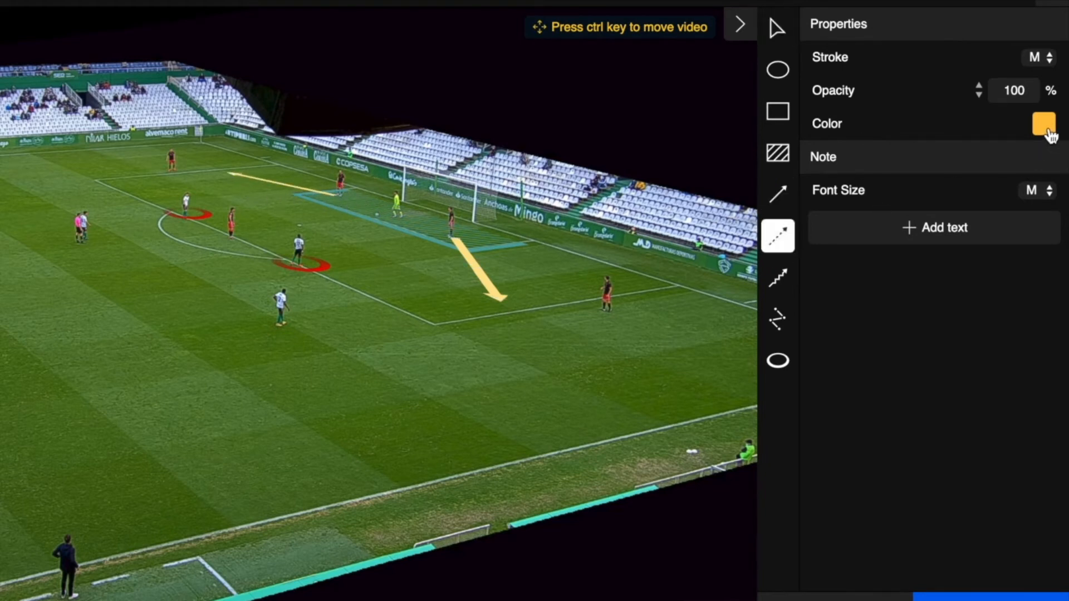
click(1044, 124)
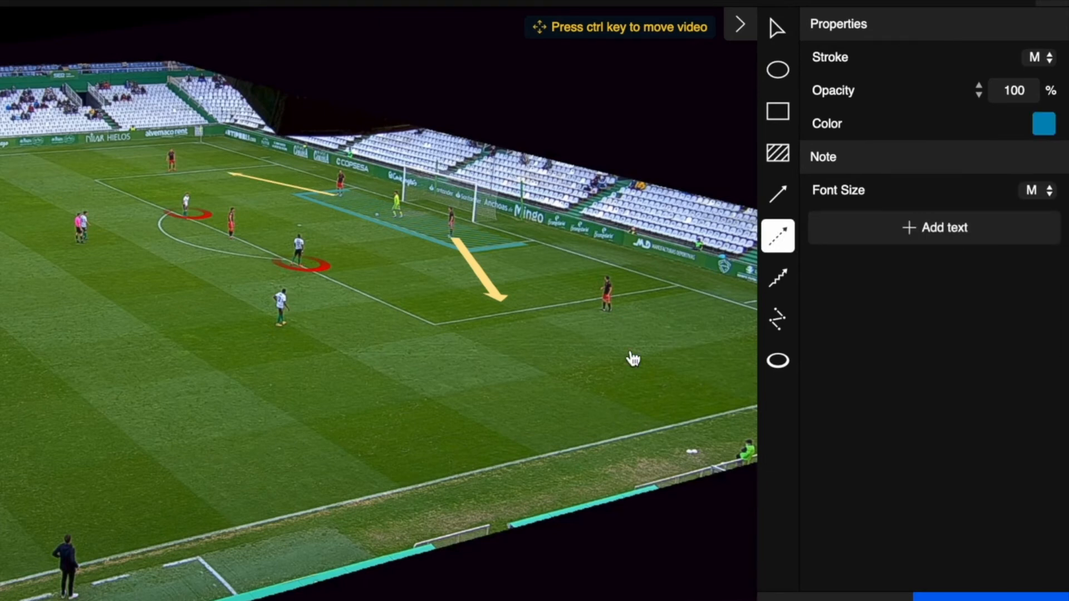
drag(610, 316, 347, 436)
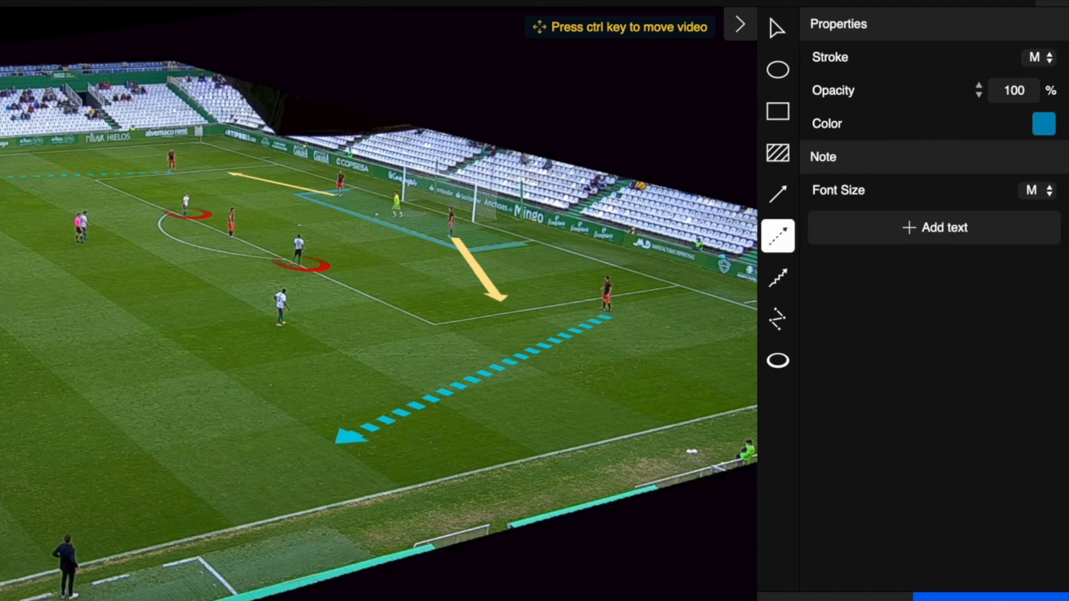
Step: Add the caption 'Split defence to relieve pressure' and save the note
click(776, 28)
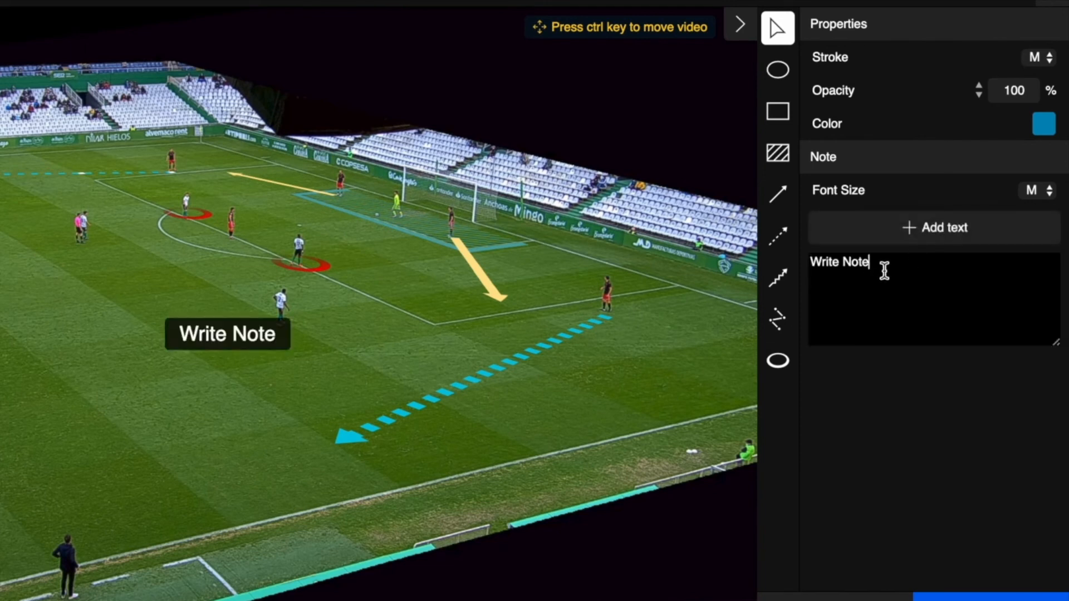
text(Split)
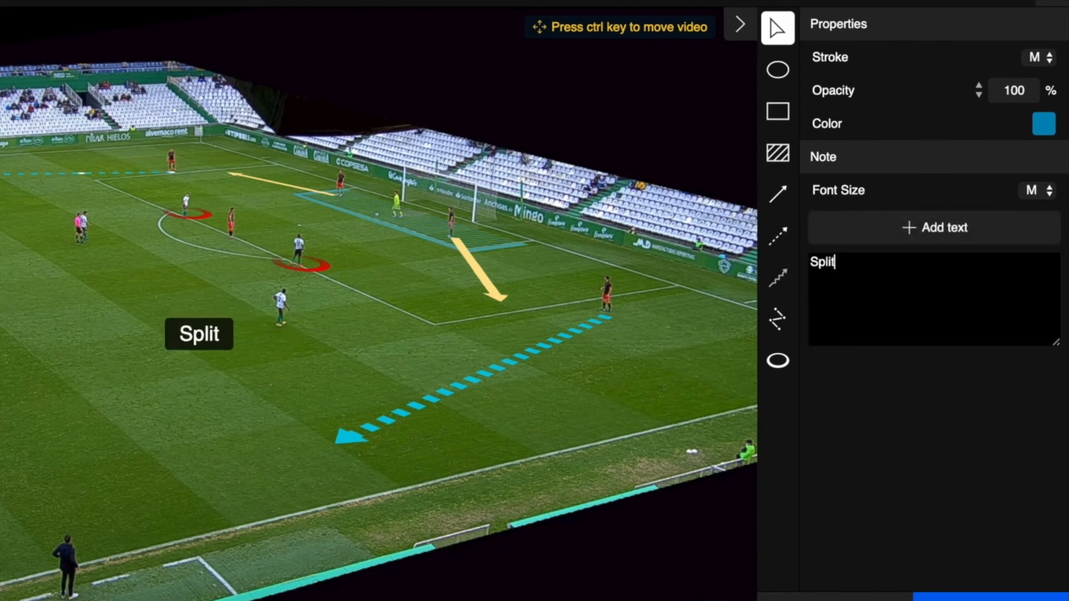
text(defence to)
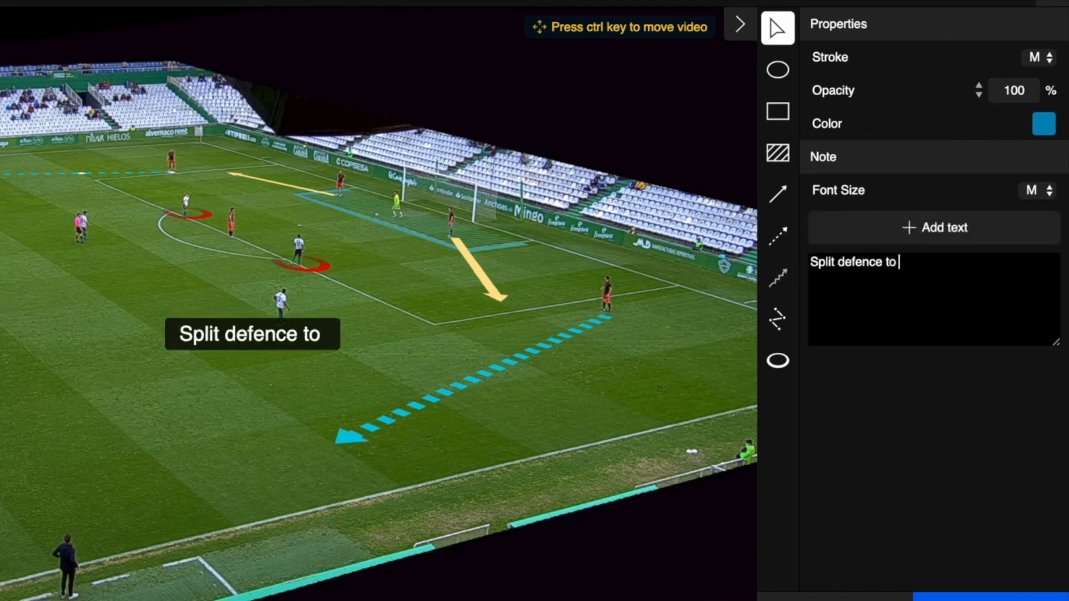
text(relieve pre)
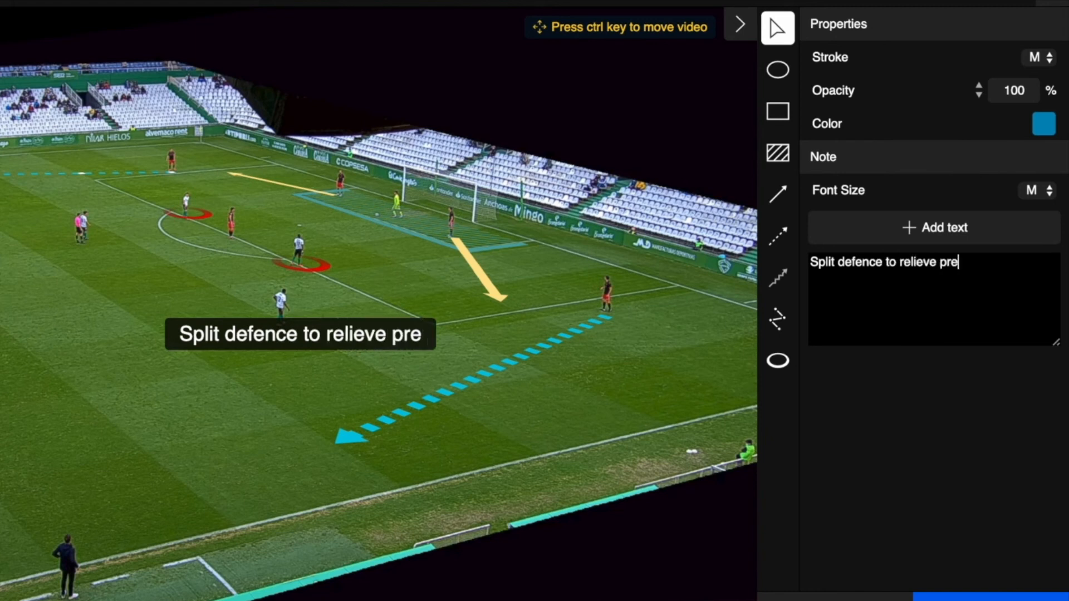
text(ssure)
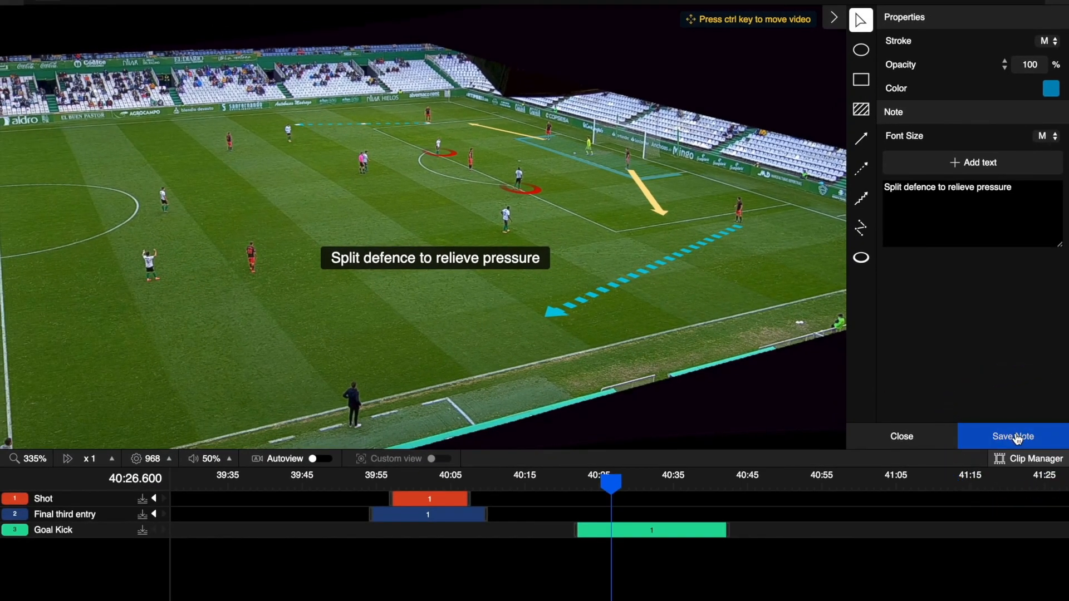
click(1012, 437)
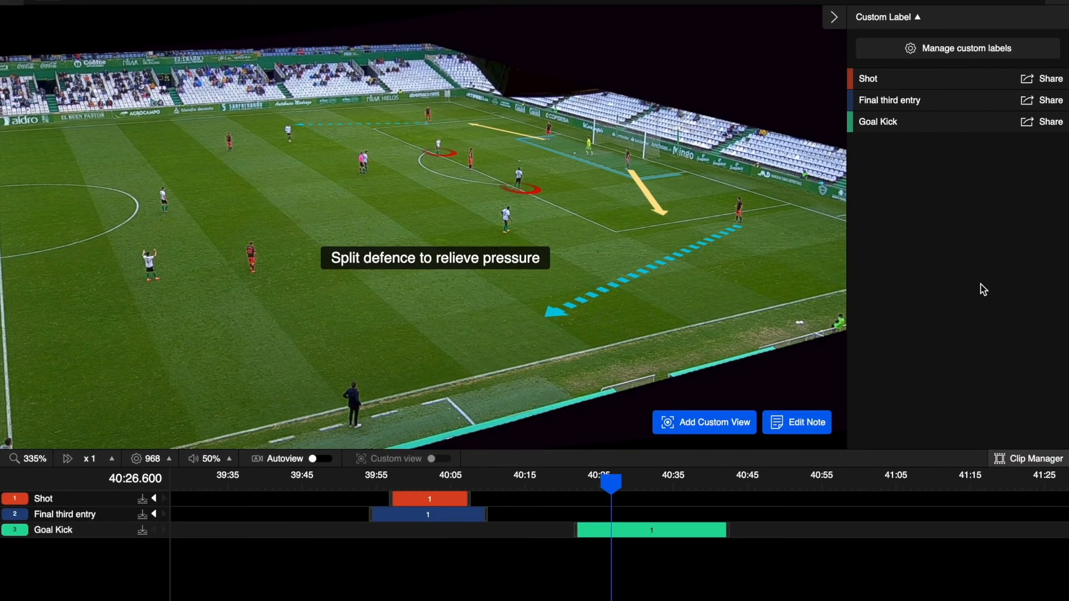